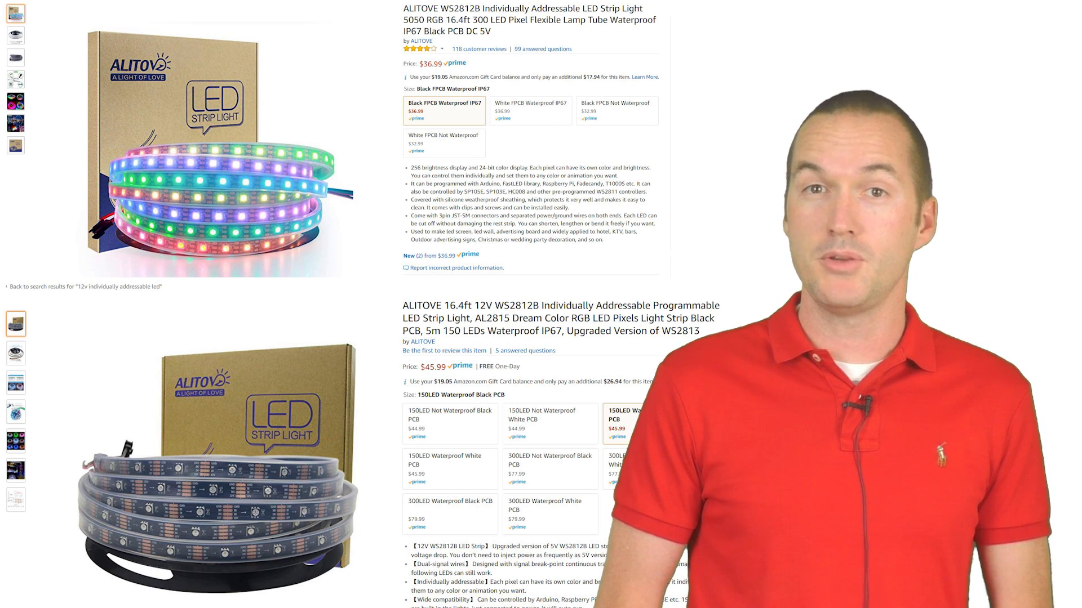
Scroll down to the sketch's declarations and global variables, including the LED array and timer counters
{"action": "scroll", "scroll_direction": "down", "scroll_amount": 3}
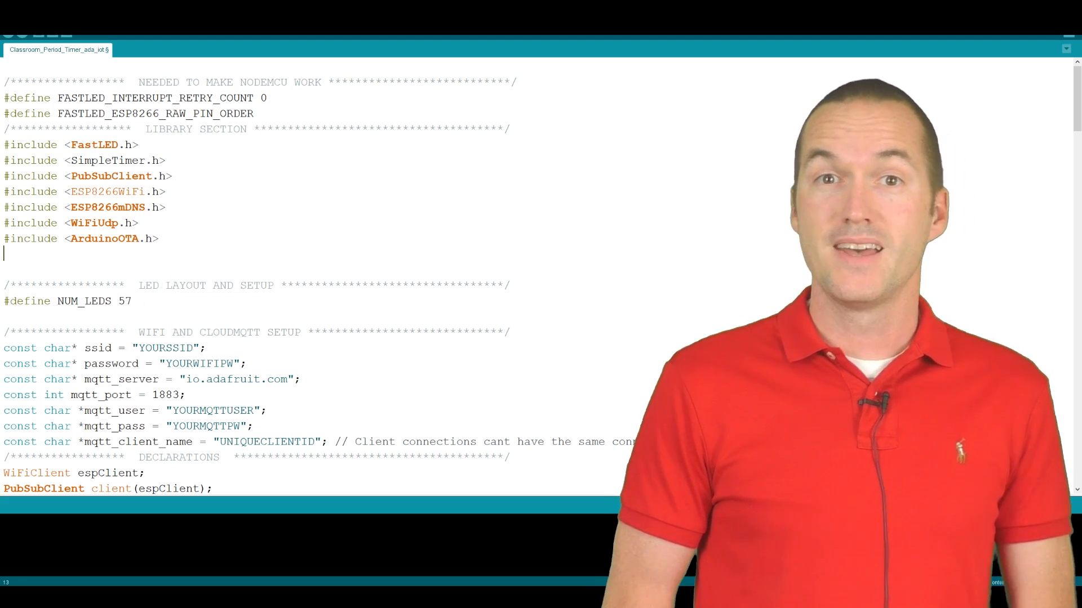
{"action": "scroll", "scroll_direction": "down", "scroll_amount": 3}
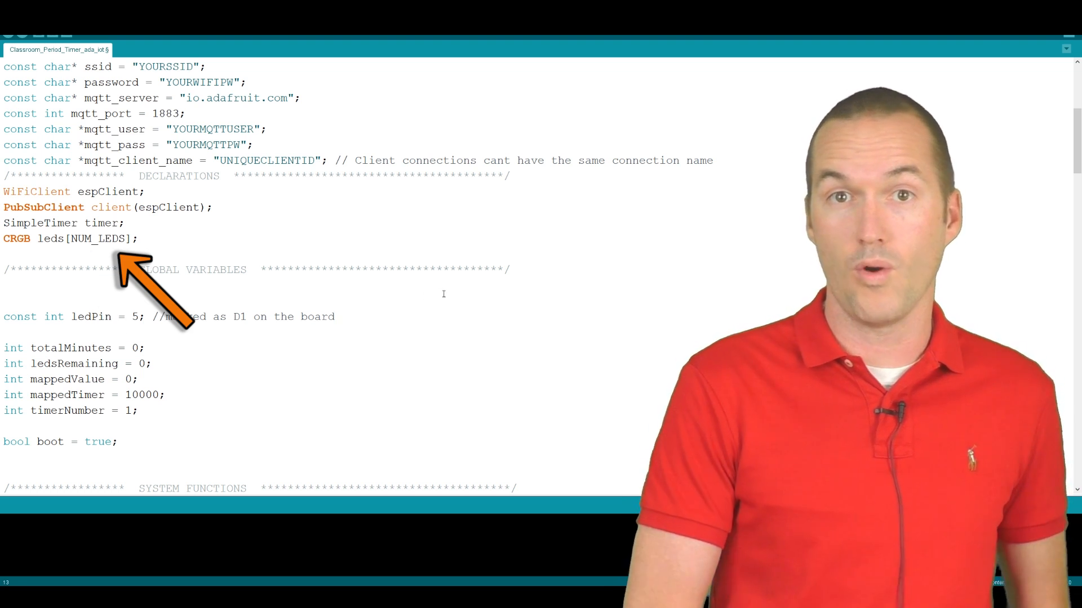
{"action": "scroll", "scroll_direction": "down", "scroll_amount": 3}
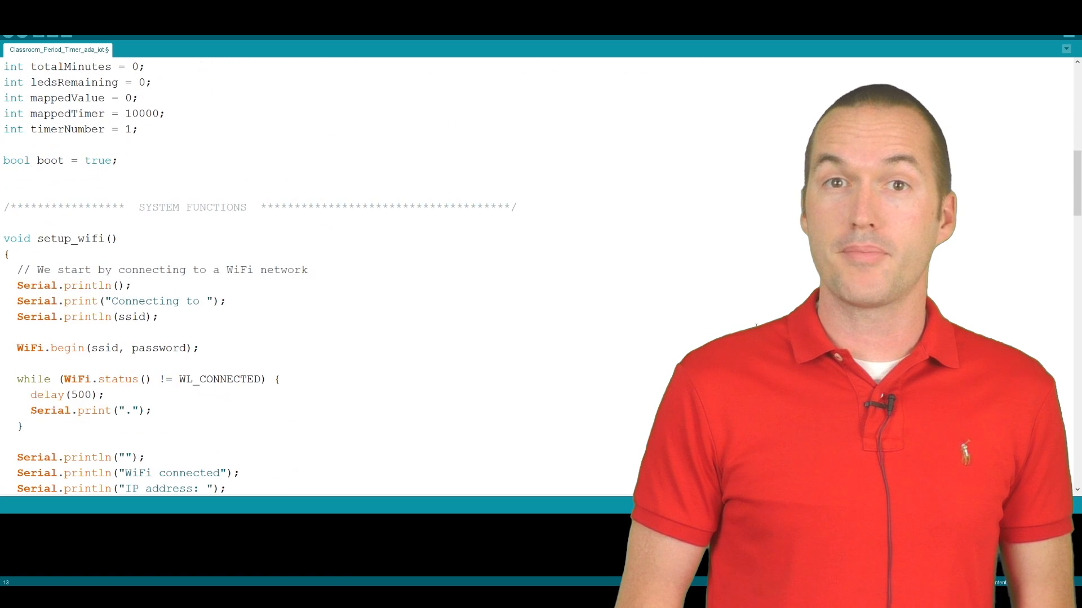
{"action": "scroll", "scroll_direction": "down", "scroll_amount": 3}
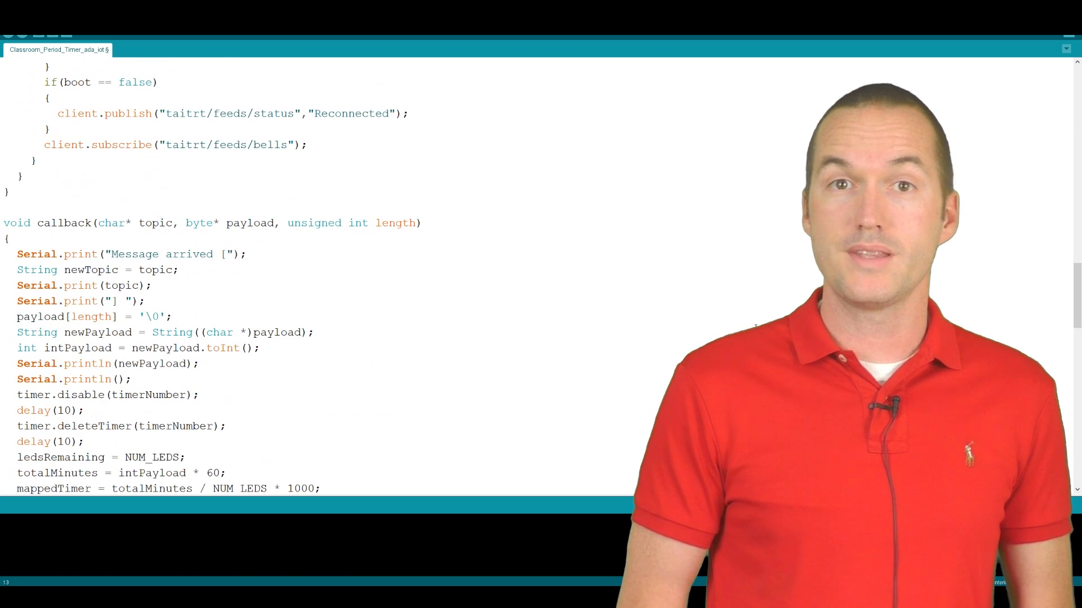
{"action": "scroll", "scroll_direction": "down", "scroll_amount": 3}
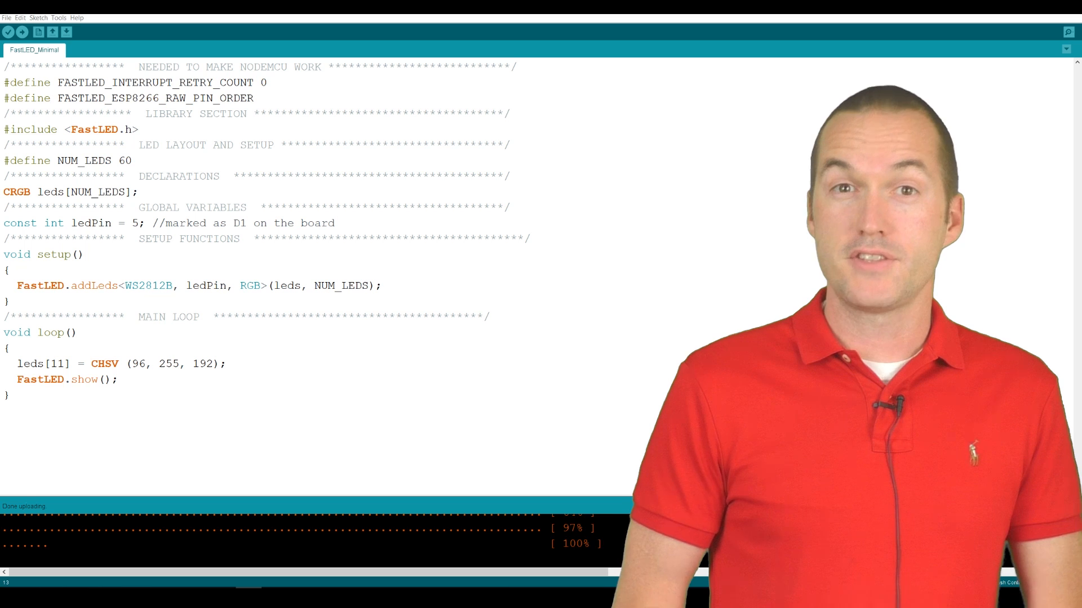
{"action": "left_click", "coordinate": [27, 29]}
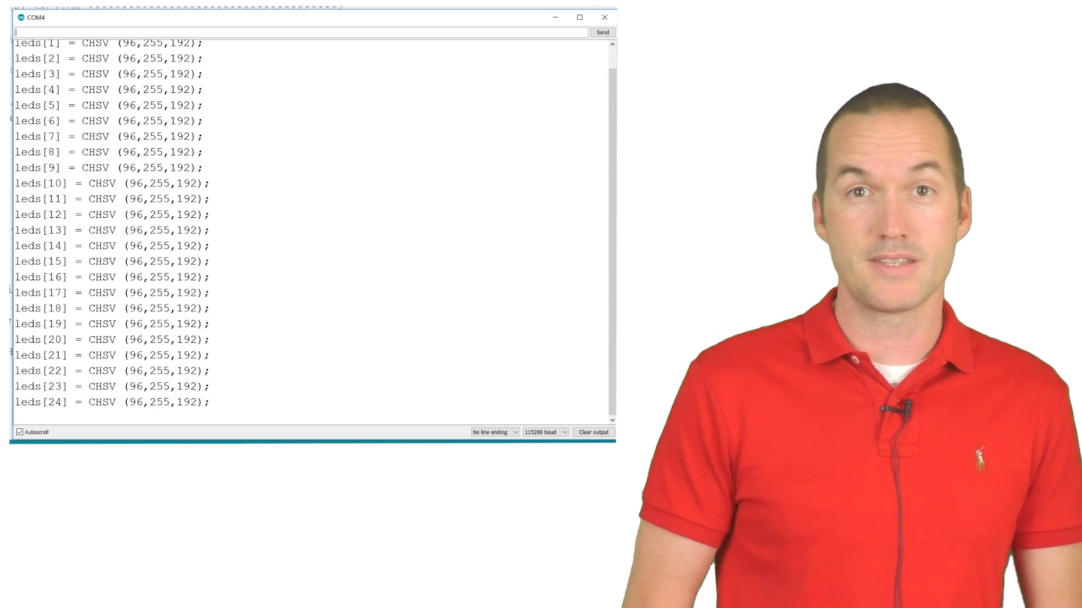
Clear the COM4 serial monitor's CHSV output so it is empty
{"action": "left_click", "coordinate": [593, 432]}
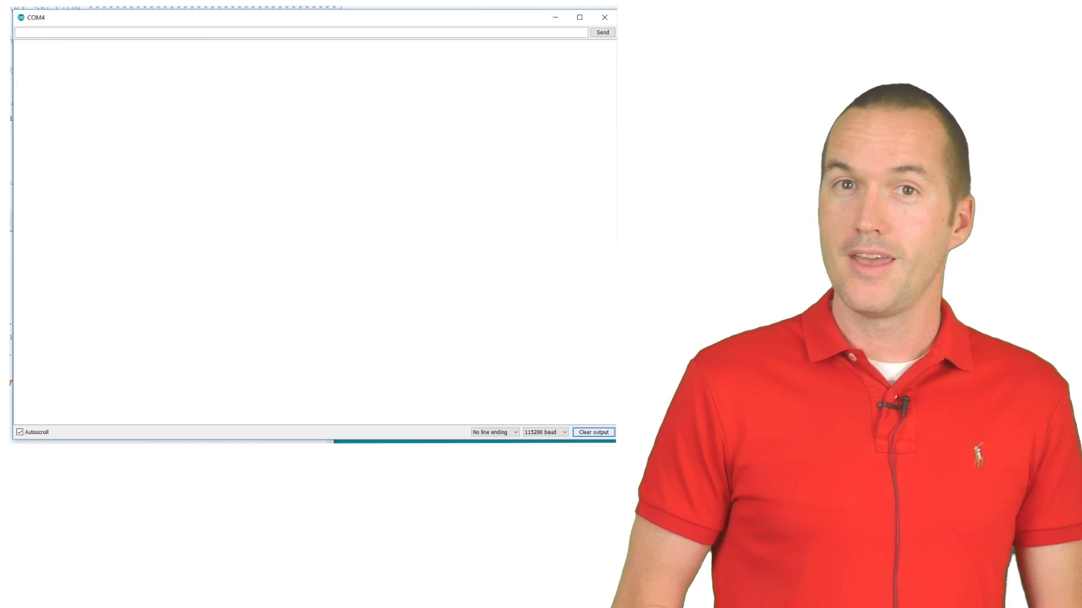